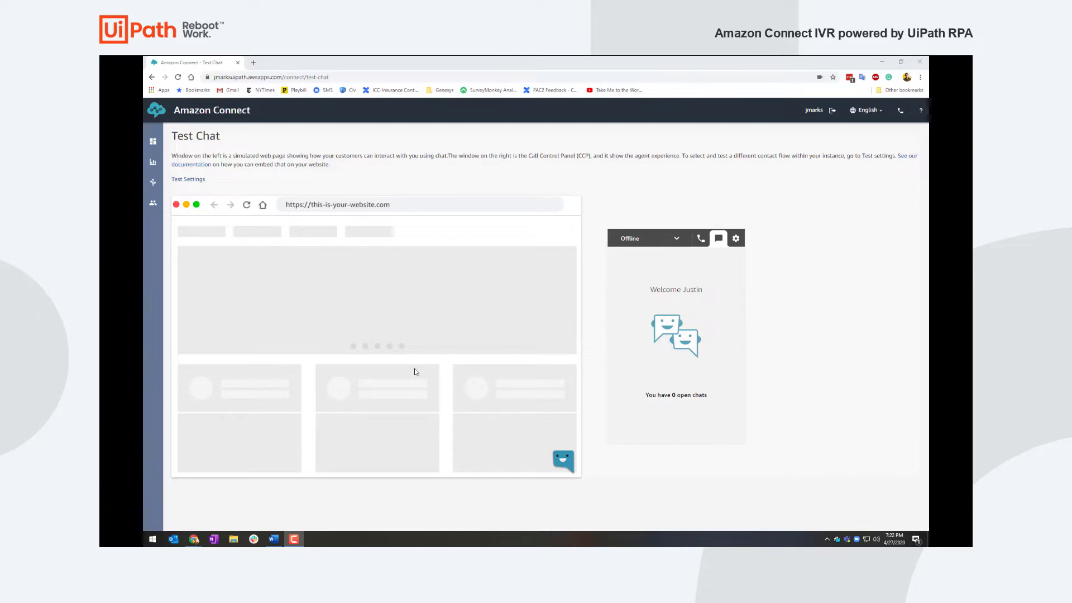
mouse_move(468, 465)
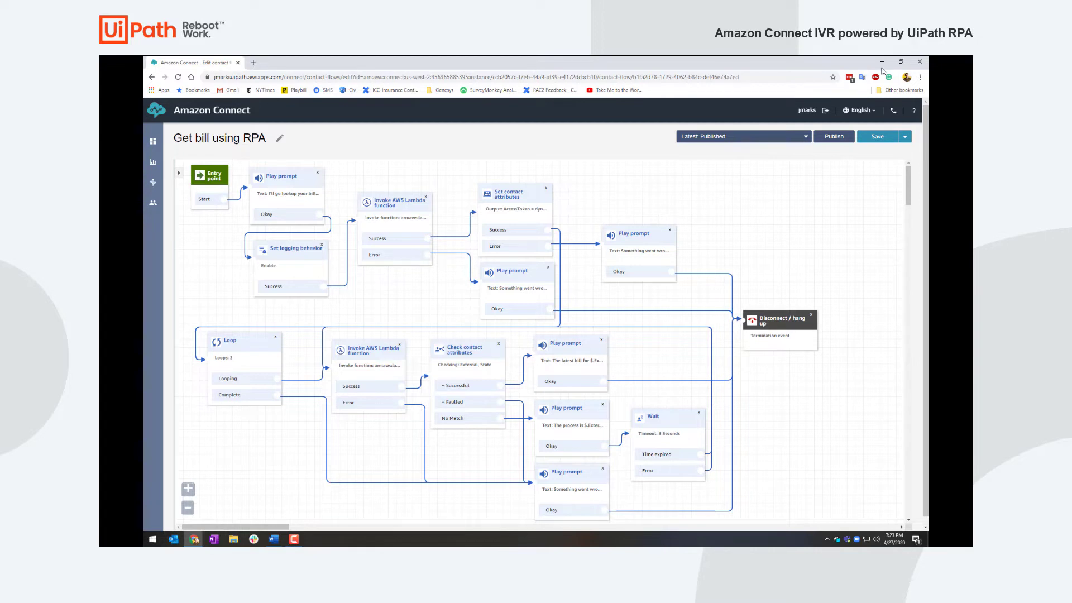
mouse_move(837, 103)
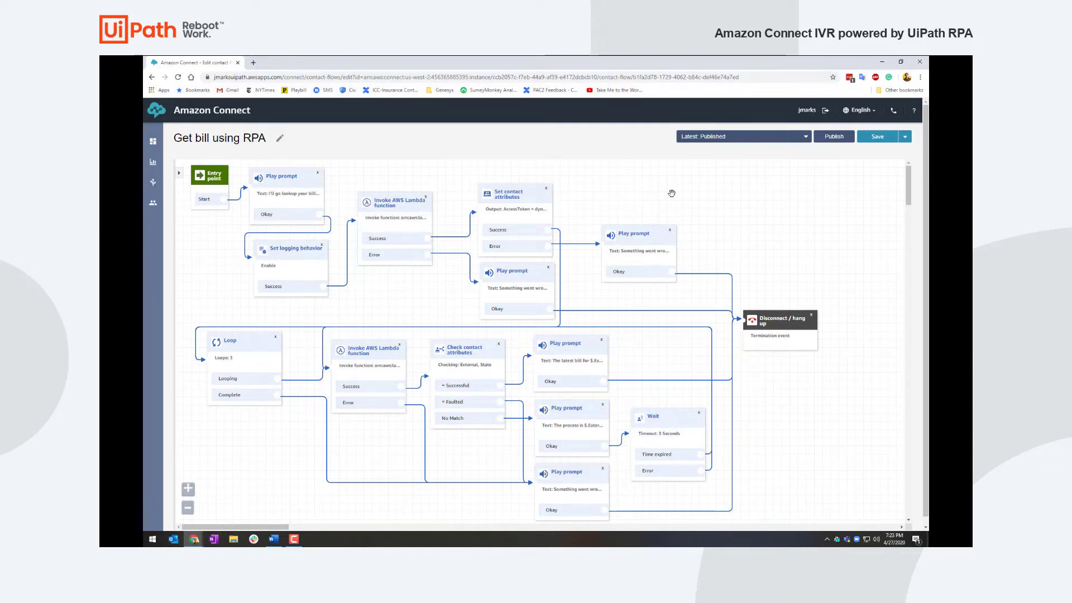
mouse_move(477, 353)
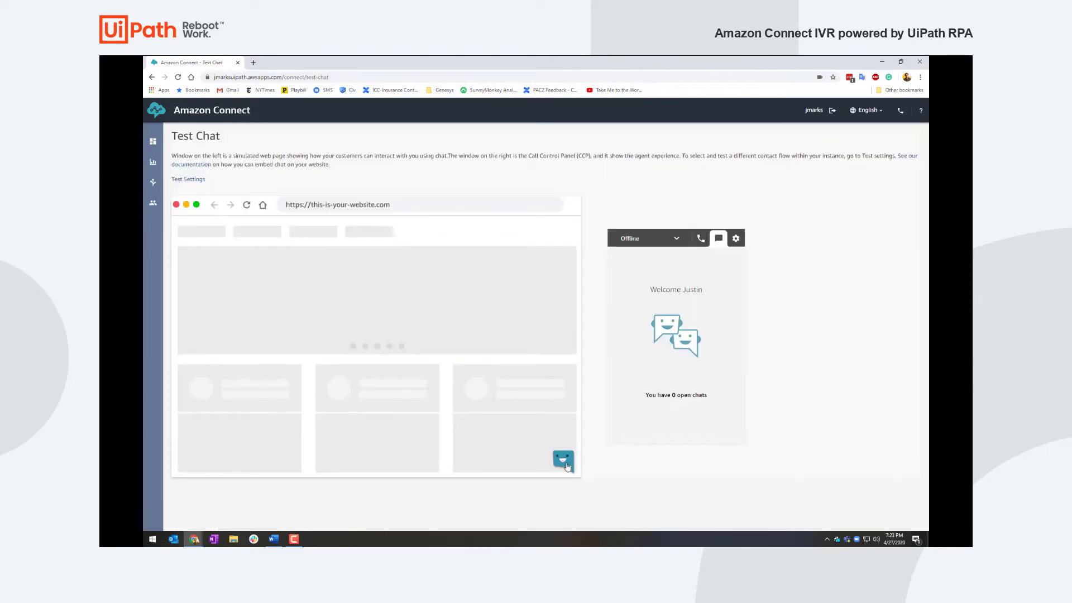
- Open the customer chat widget on the Test Chat simulated website
click(562, 459)
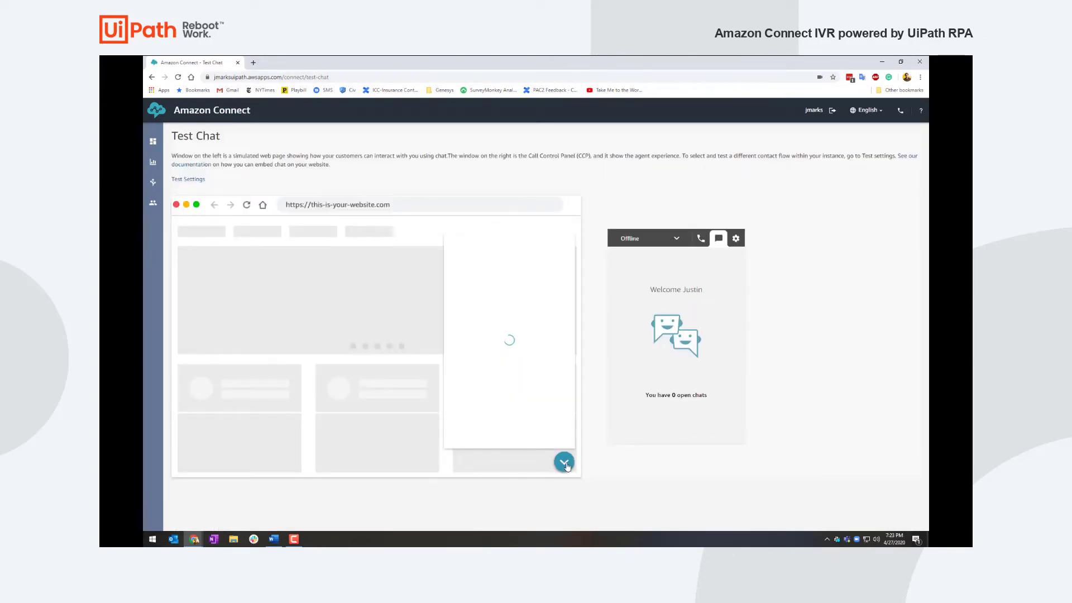